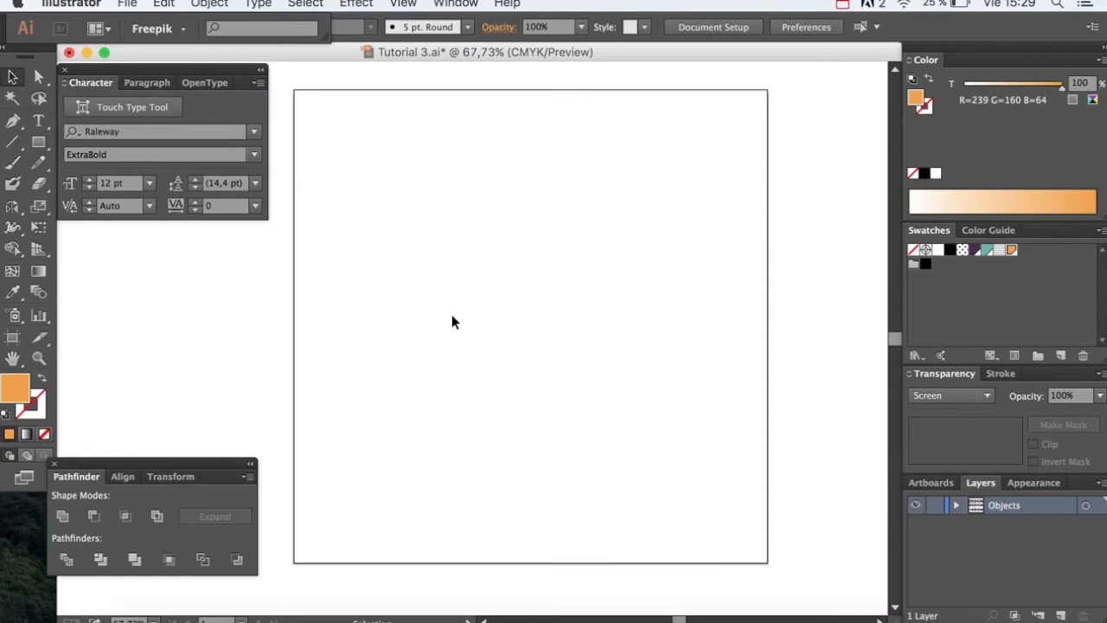
mouse_move(450, 324)
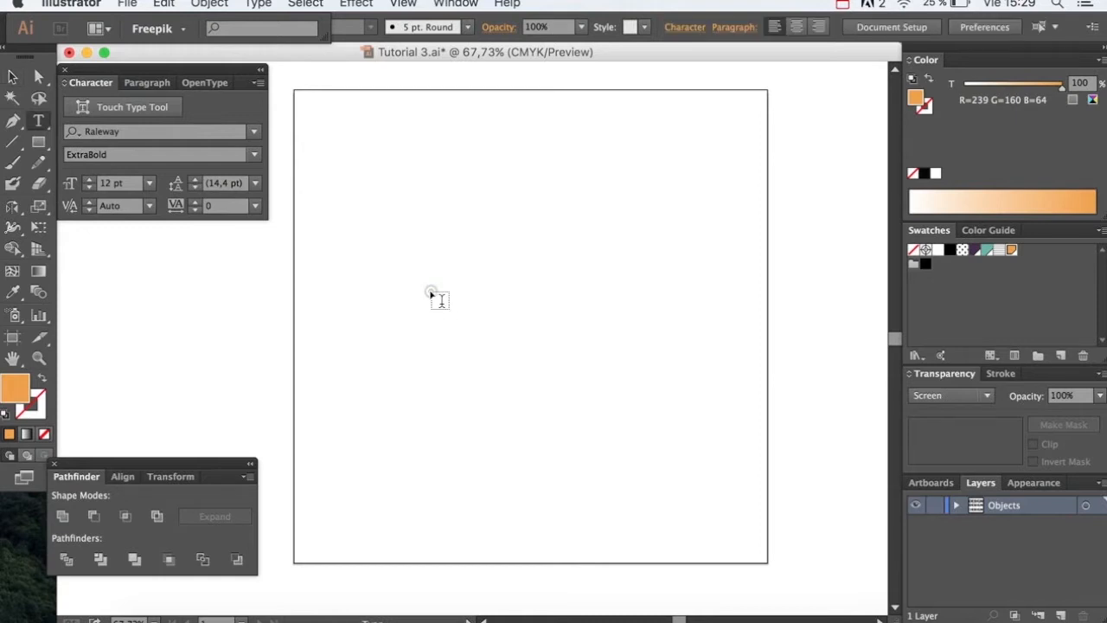
Type the word DESIGN across the artboard as a large heading
type("DE")
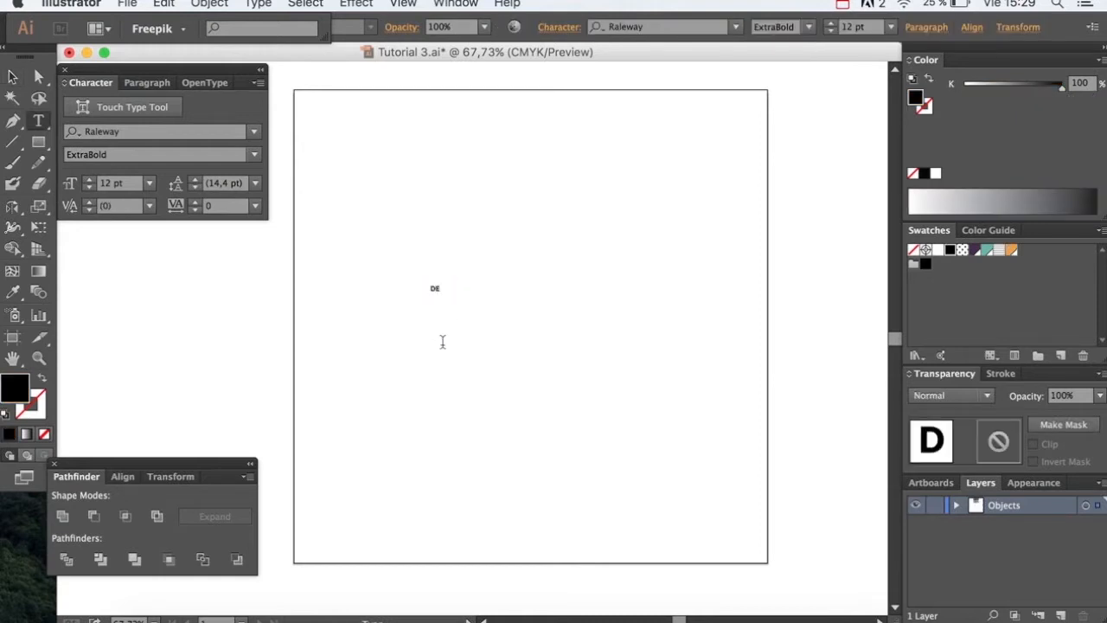
type("SIGN")
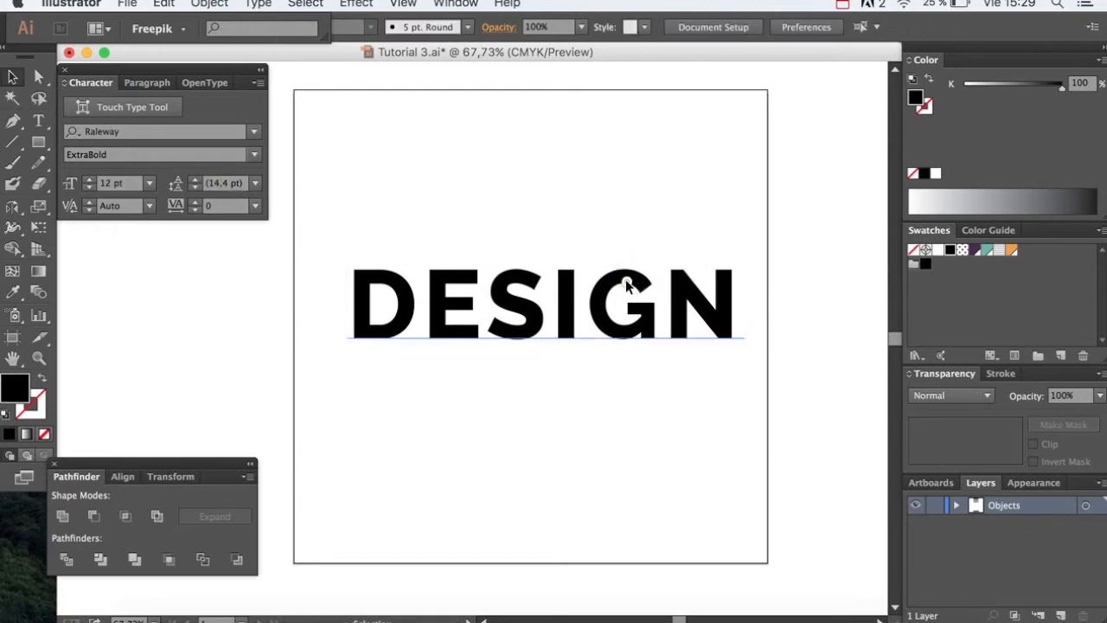
Select the DESIGN text so it can be outlined and ungrouped
left_click(540, 307)
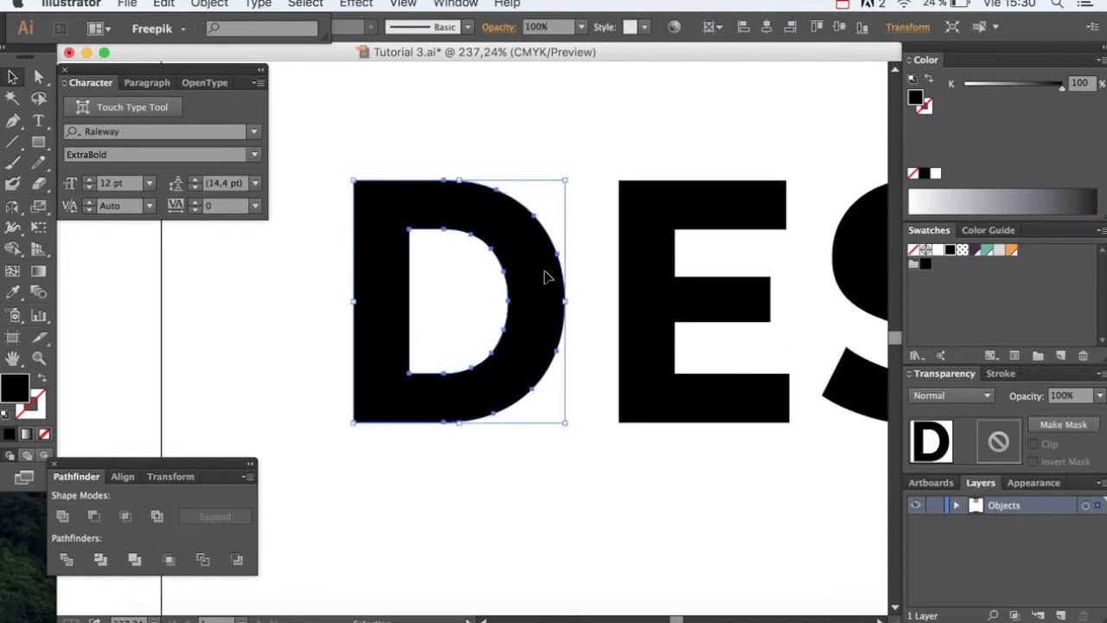
Divide the D with overlapping rectangles into a stem, middle bands and bowl
key("cmd+f")
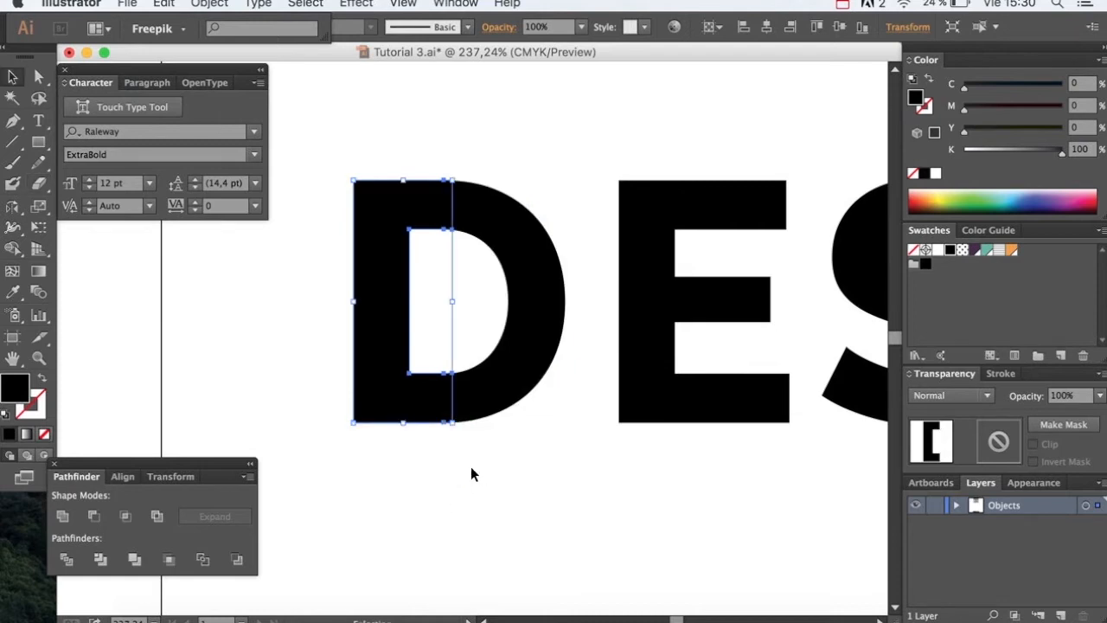
key("cmd+y")
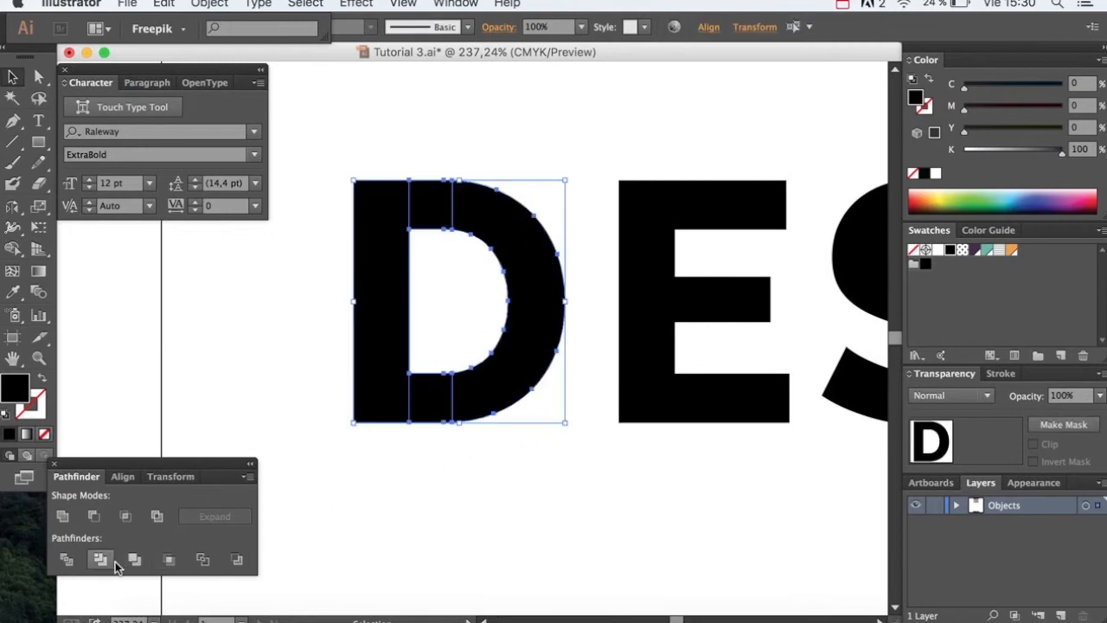
left_click(99, 559)
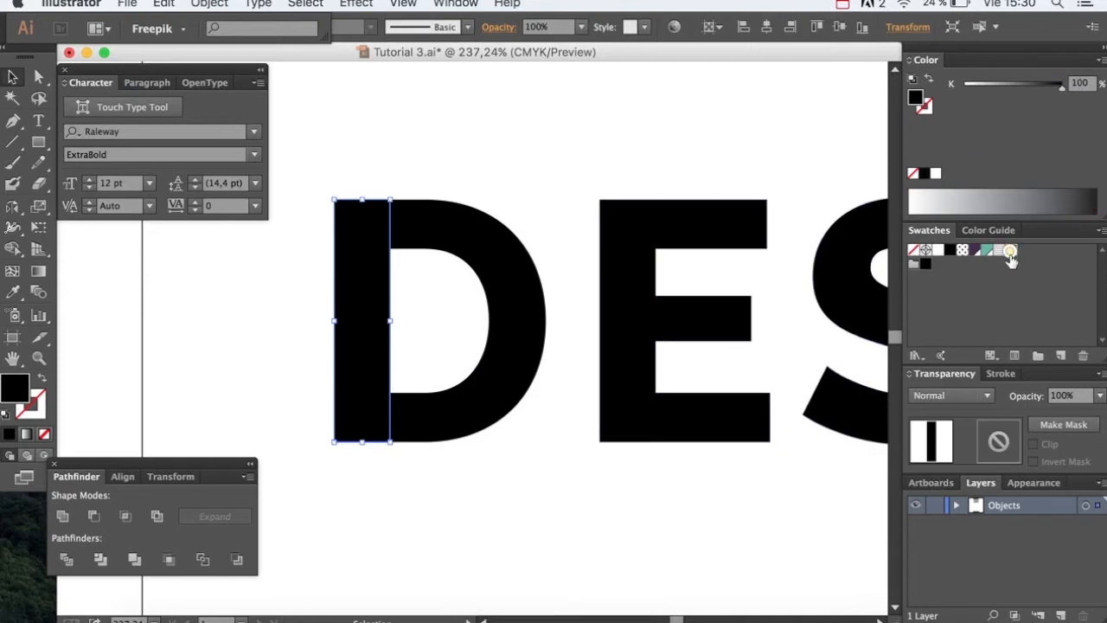
Fill the D's left stem strip with orange and reselect it
left_click(1011, 250)
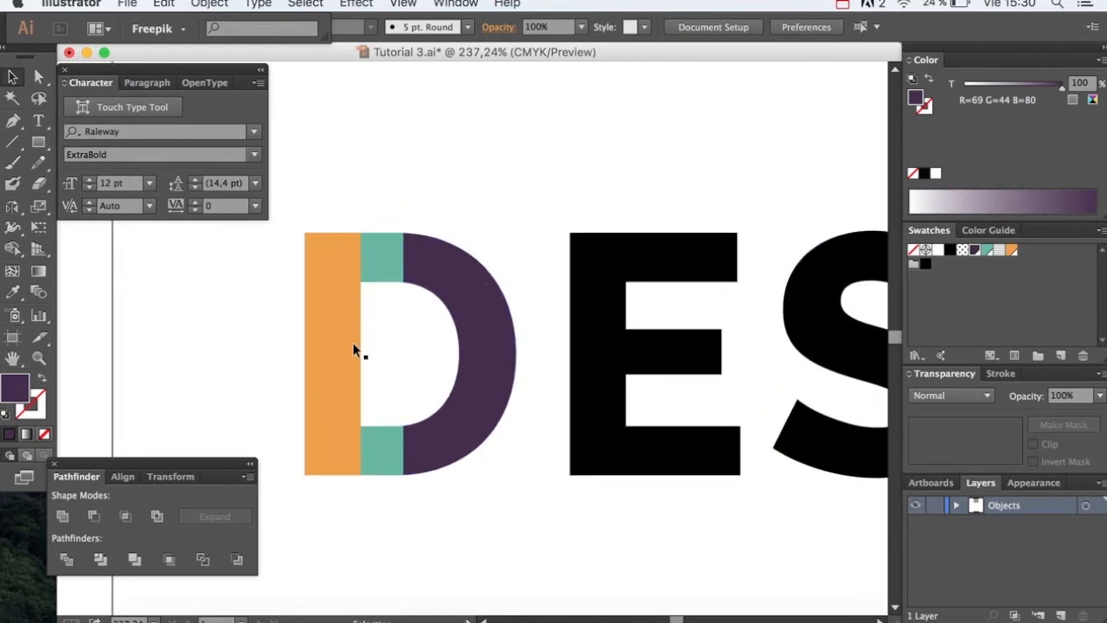
left_click(333, 355)
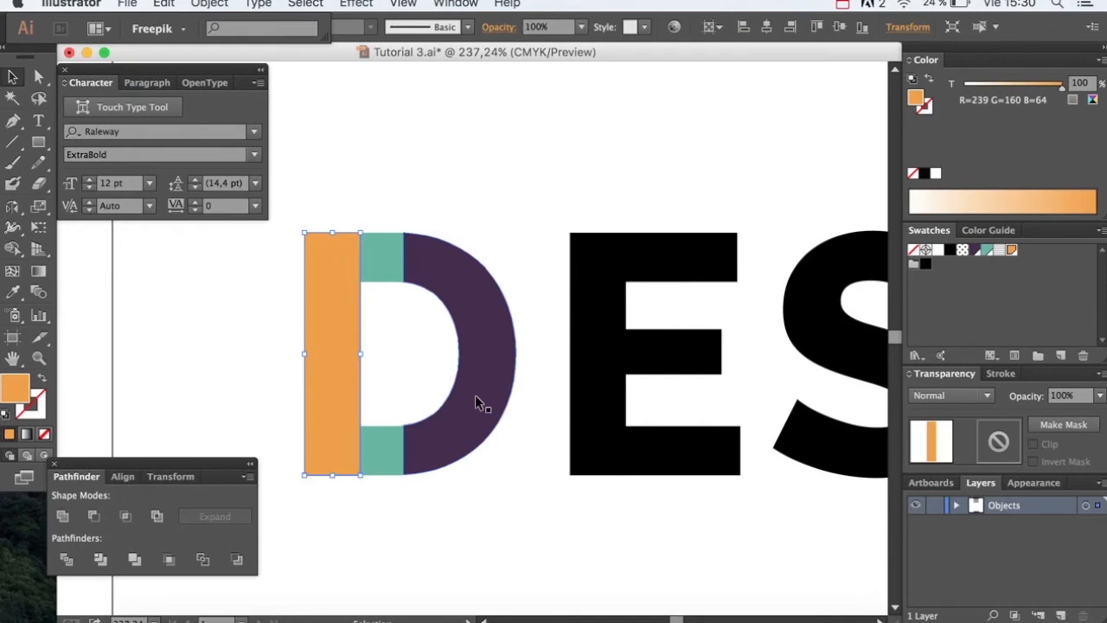
Paste a copy of the orange stem in front and fill it with a Lines pattern swatch
key("cmd+f")
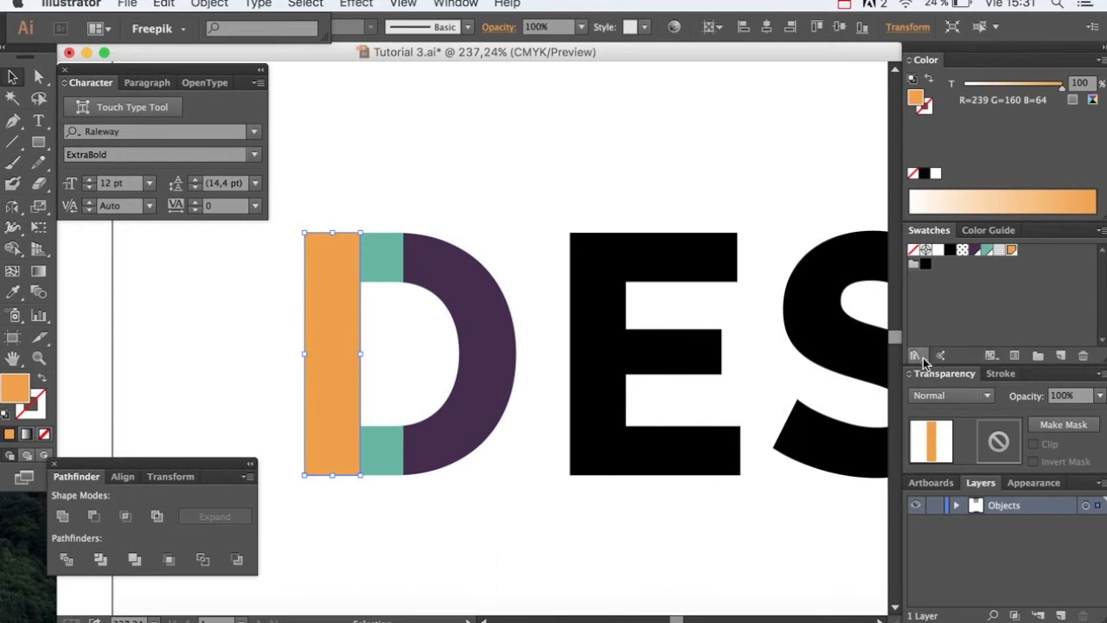
left_click(914, 355)
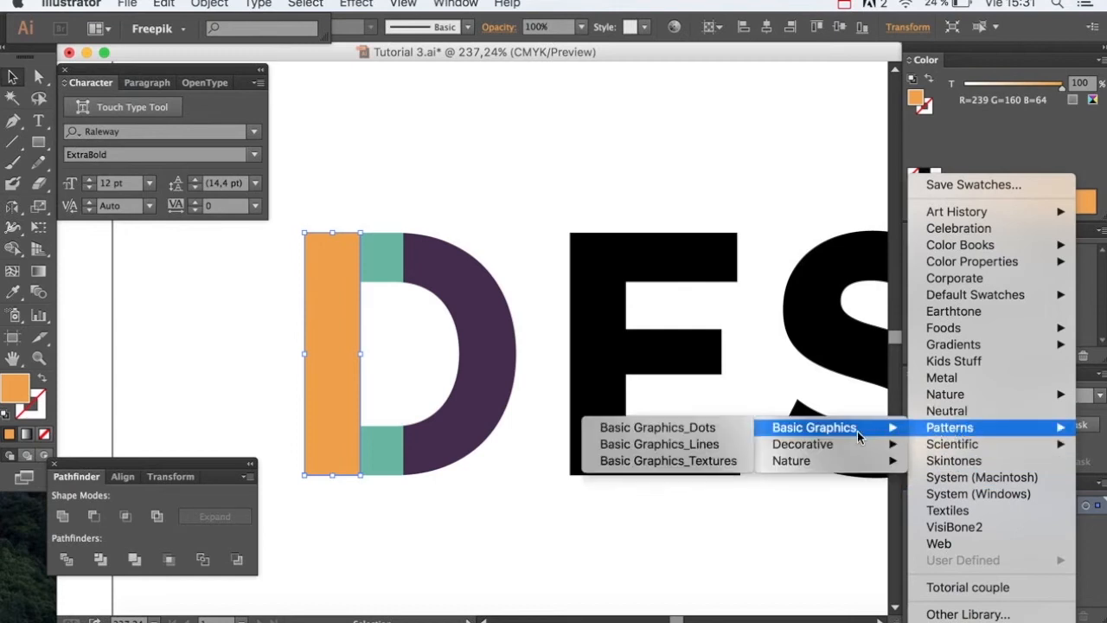
mouse_move(761, 389)
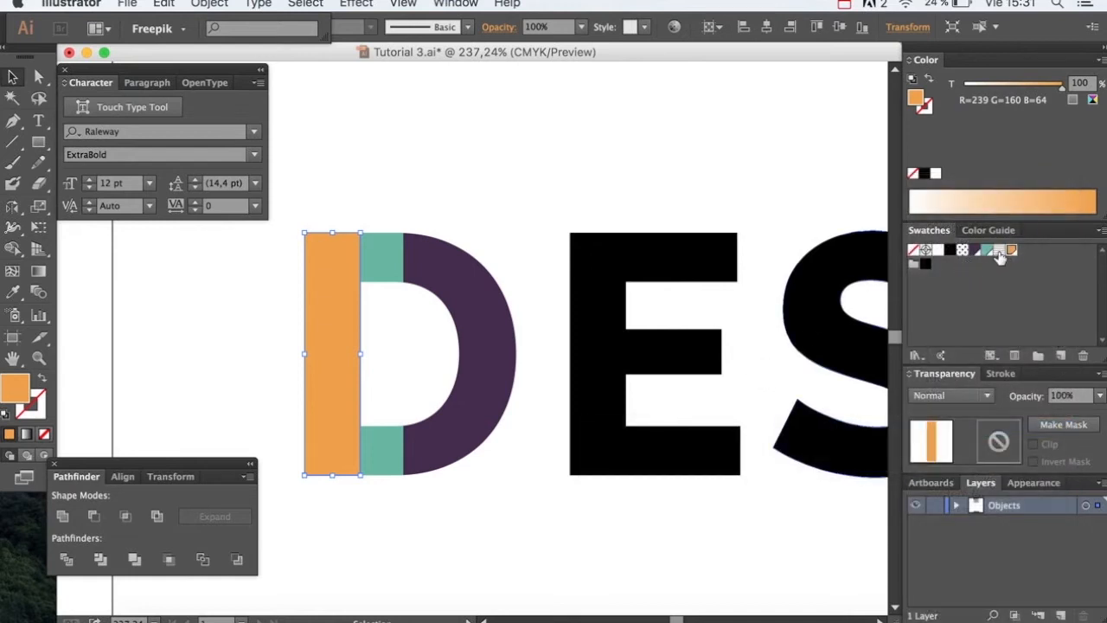
left_click(999, 250)
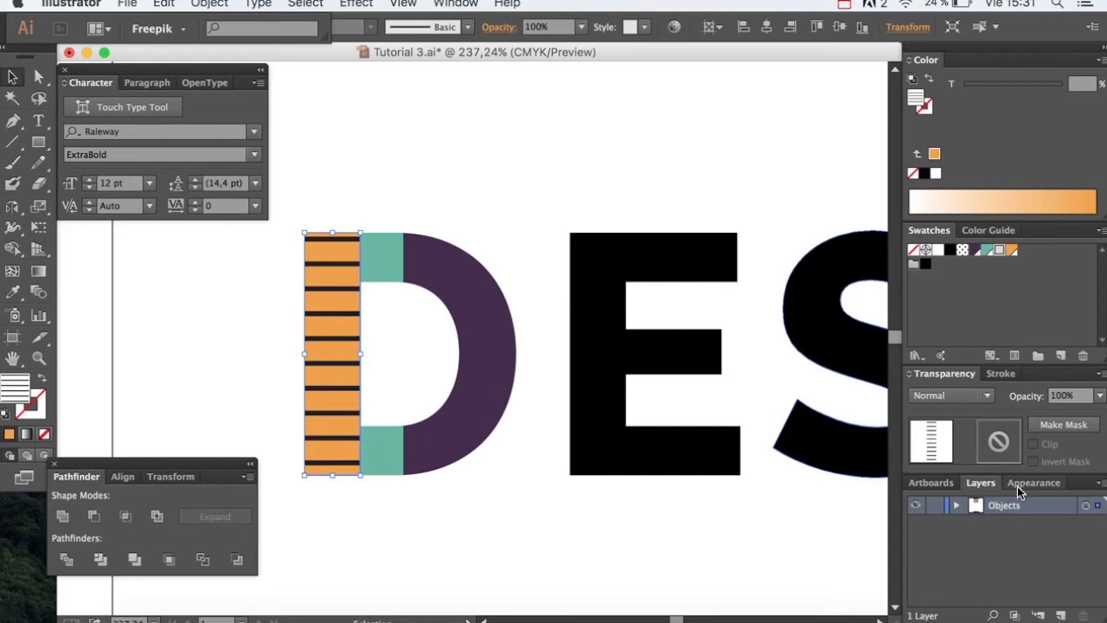
left_click(1034, 481)
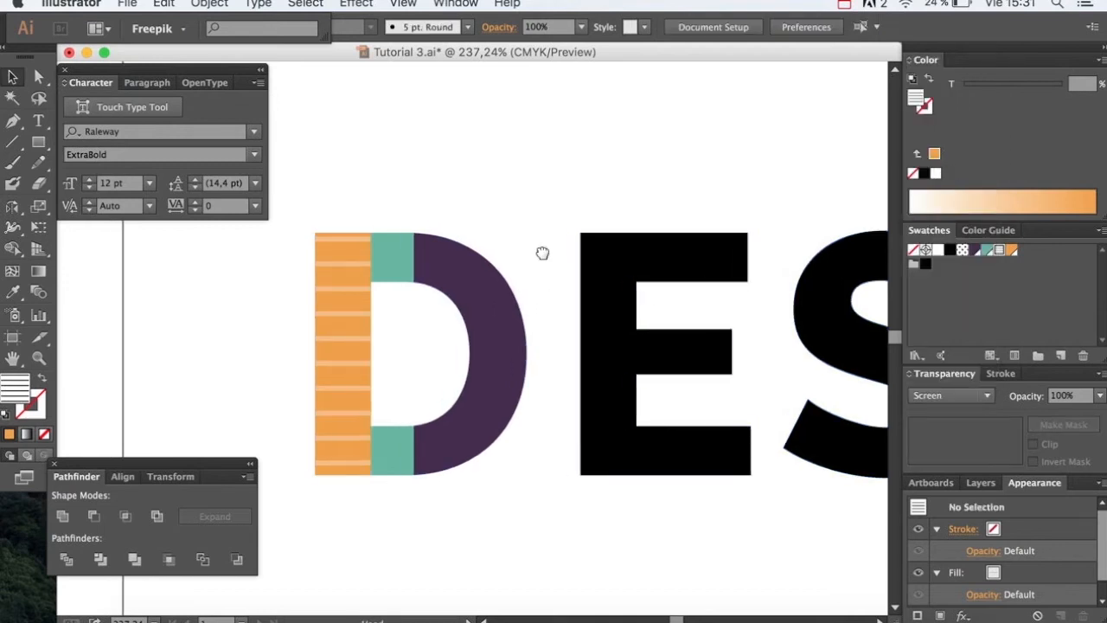
Overlay a Screen-blended dot pattern copy on the purple bowl, then group the D's pieces
left_click(488, 313)
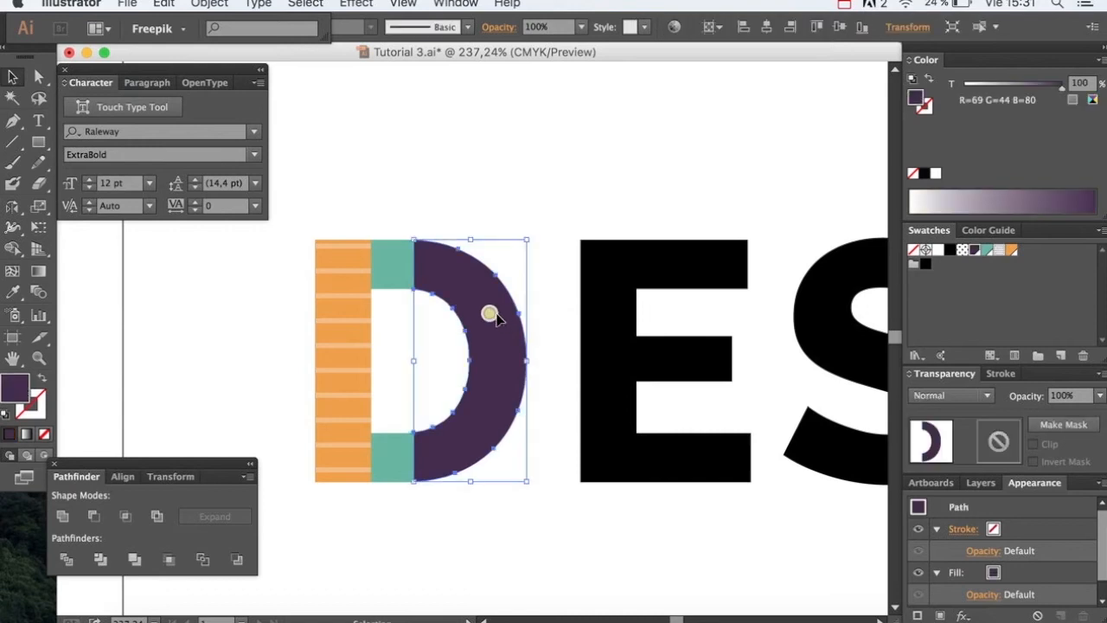
key("cmd+f")
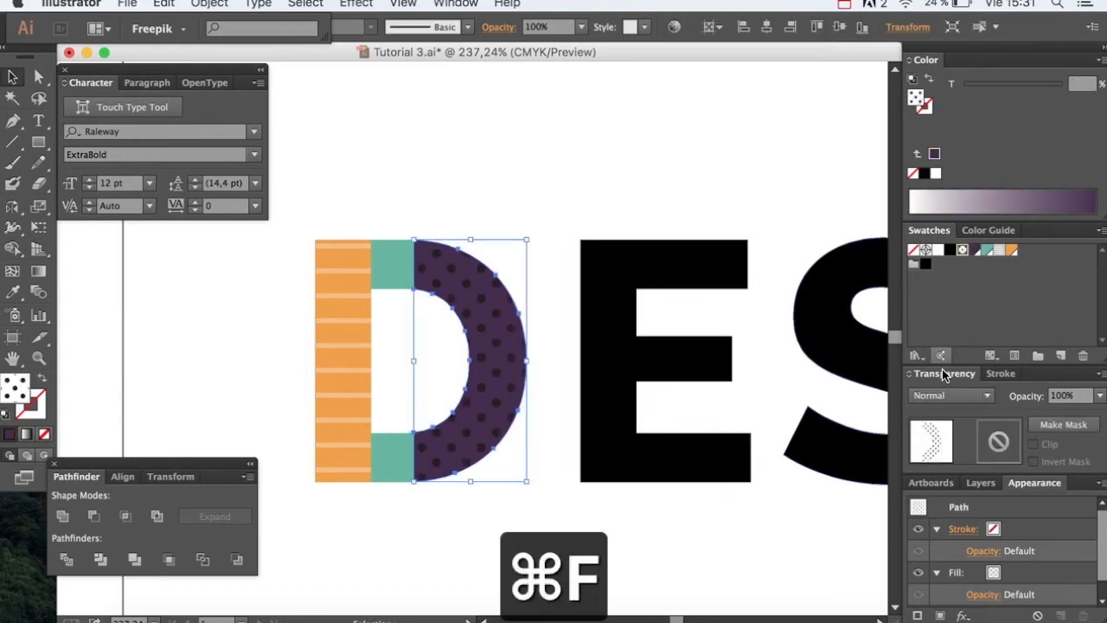
left_click(950, 395)
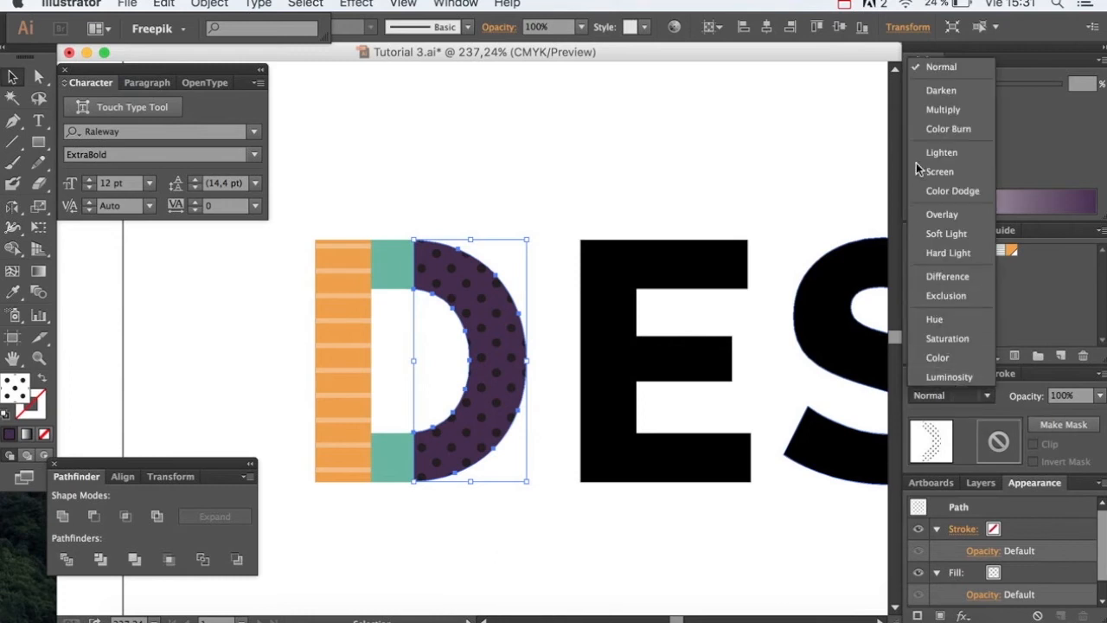
left_click(940, 171)
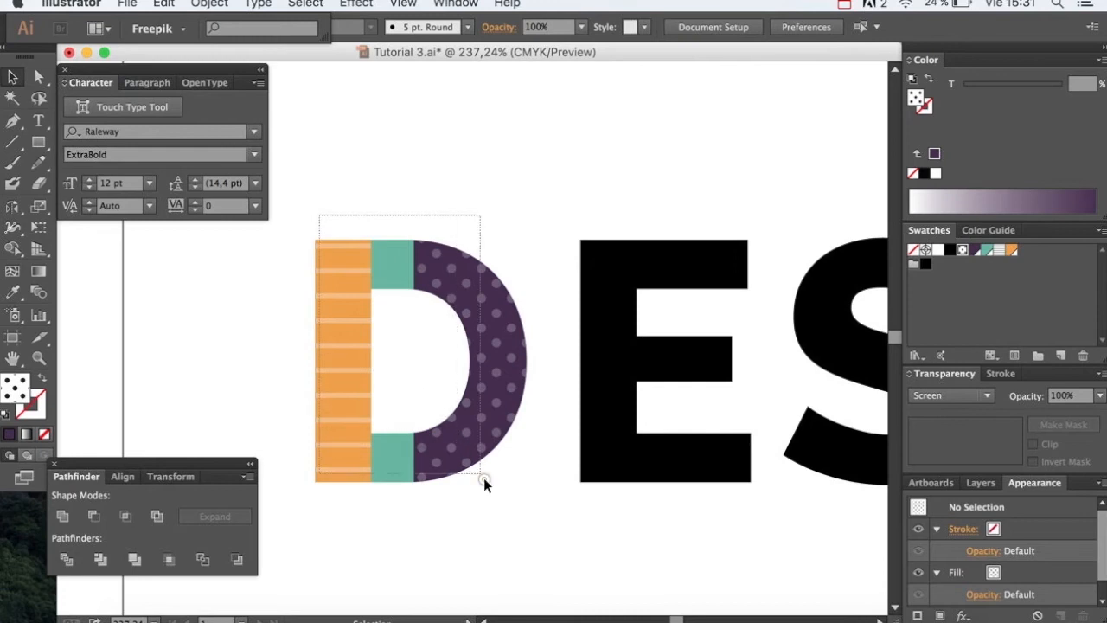
key("cmd+g")
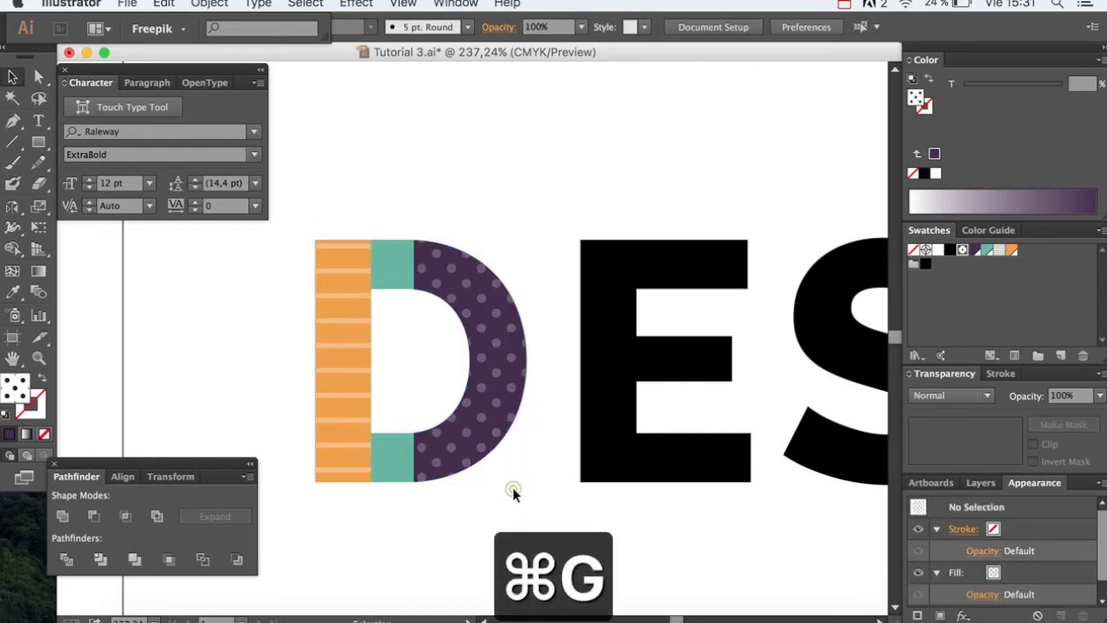